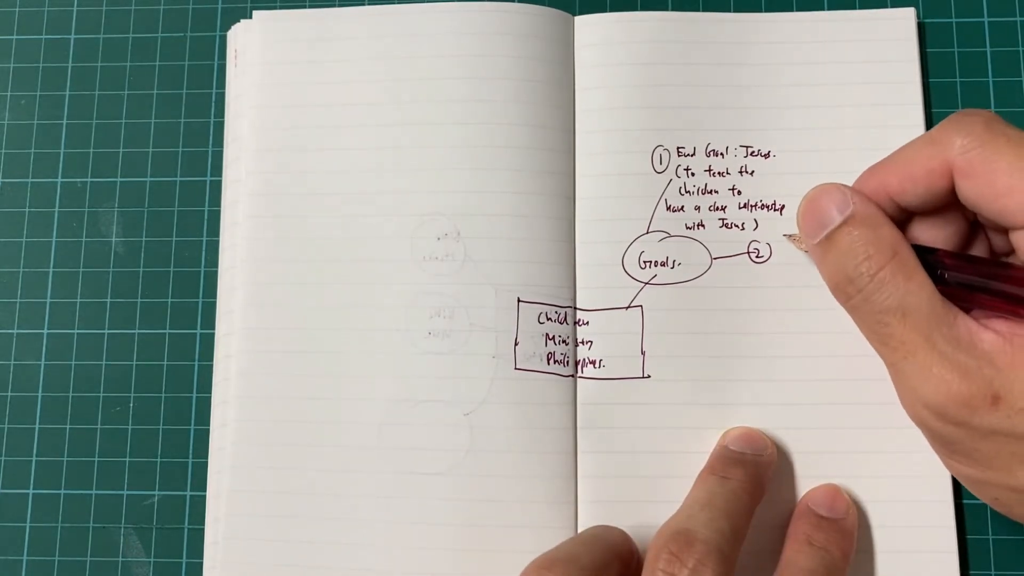
{"action": "type", "text": "Raise teachers from"}
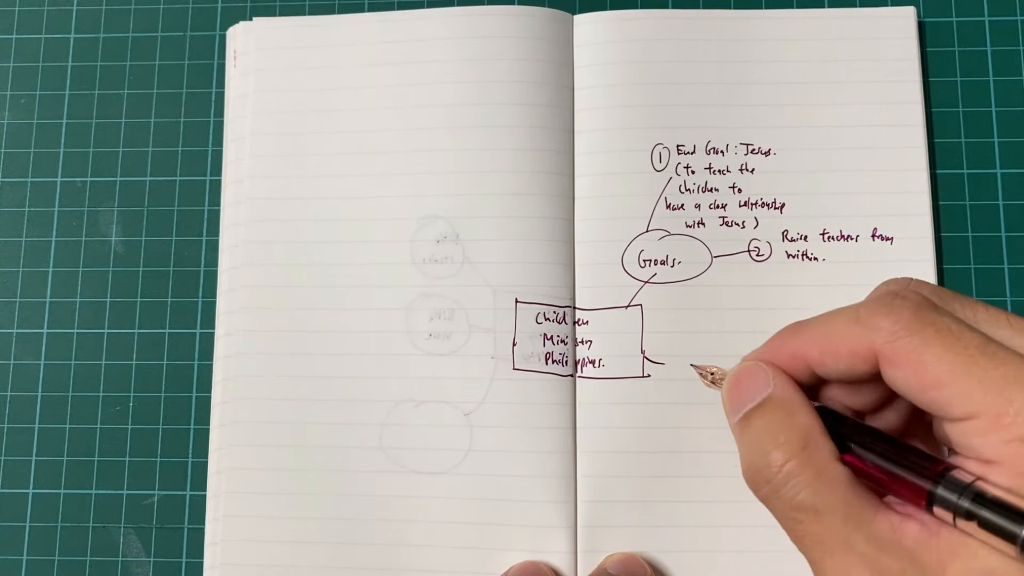
{"action": "type", "text": "Pull factor"}
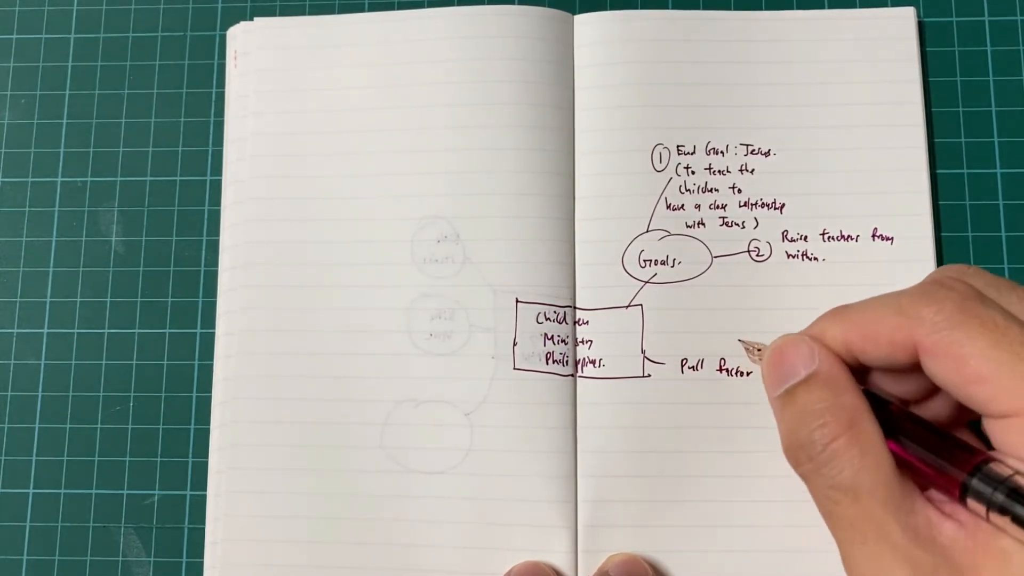
{"action": "left_click", "coordinate": [718, 365]}
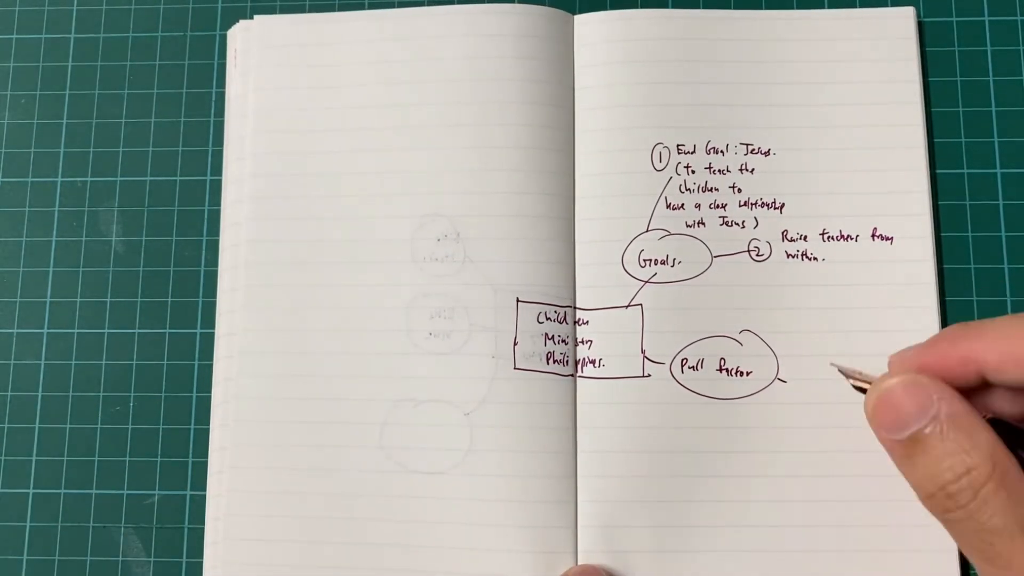
{"action": "type", "text": "Coding"}
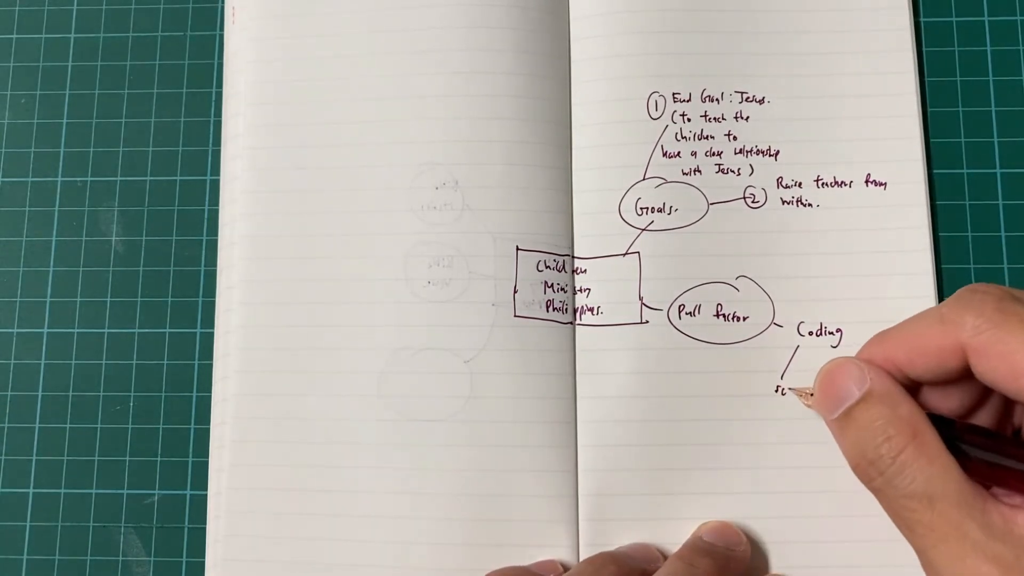
{"action": "type", "text": "scratch"}
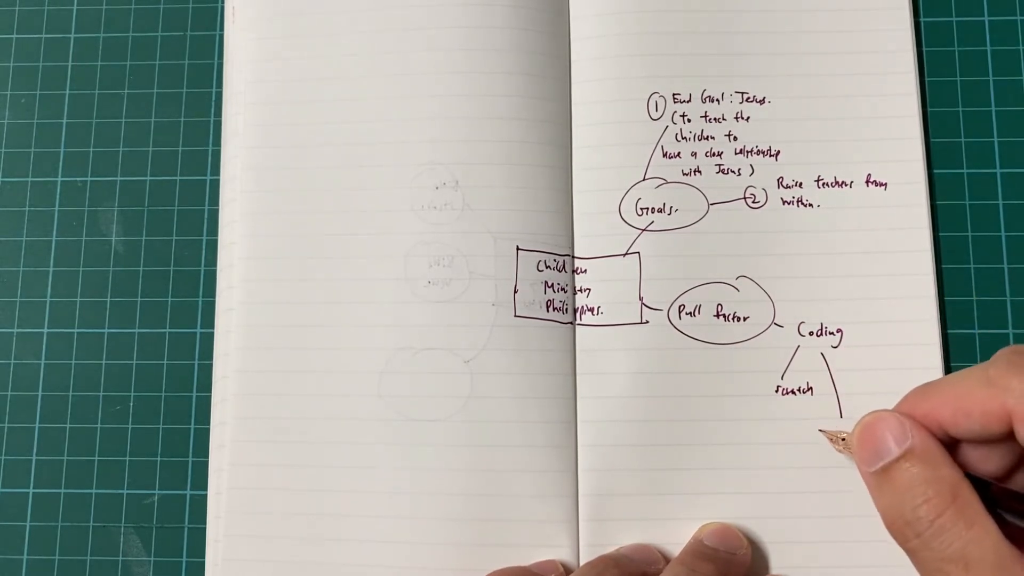
{"action": "type", "text": "App lau"}
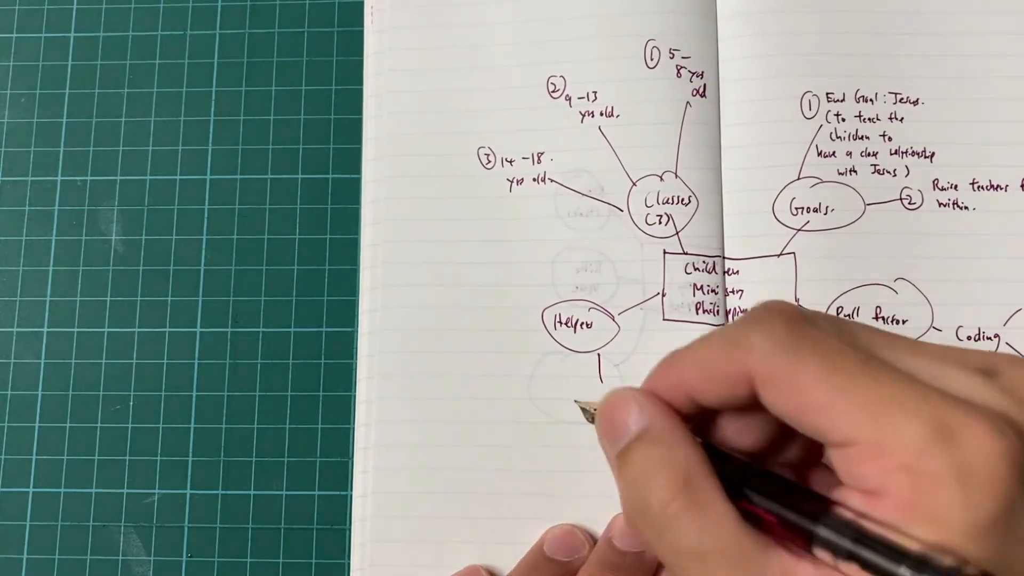
{"action": "type", "text": "Pray"}
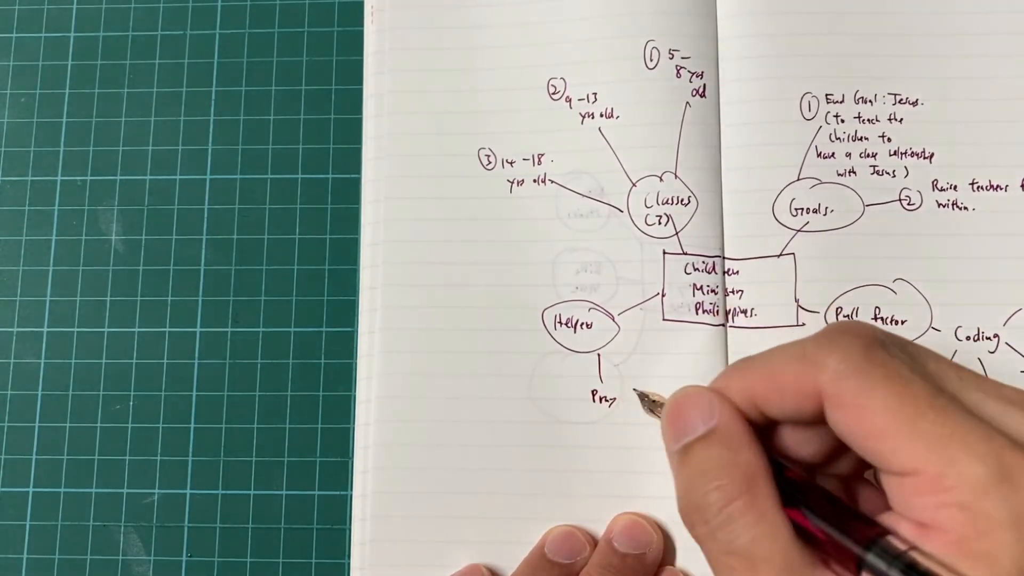